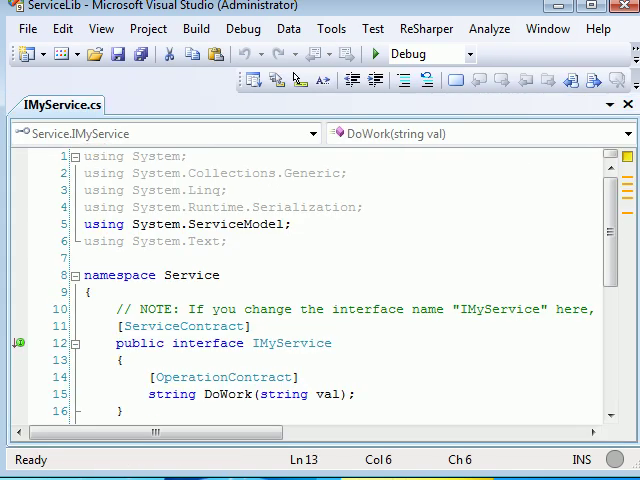
View MyService.svc.cs with the IMyService interface name highlighted and the DoWork implementation in view
scroll("down", 3)
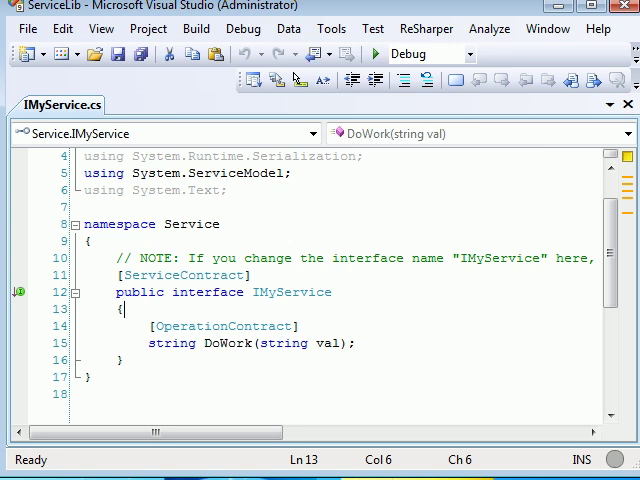
double_click(292, 292)
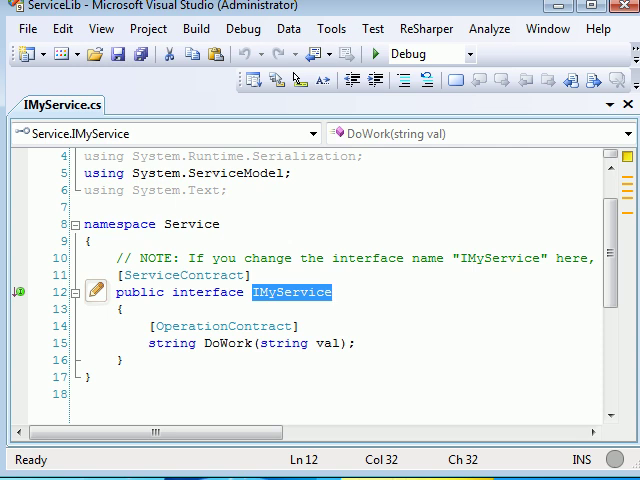
mouse_move(62, 104)
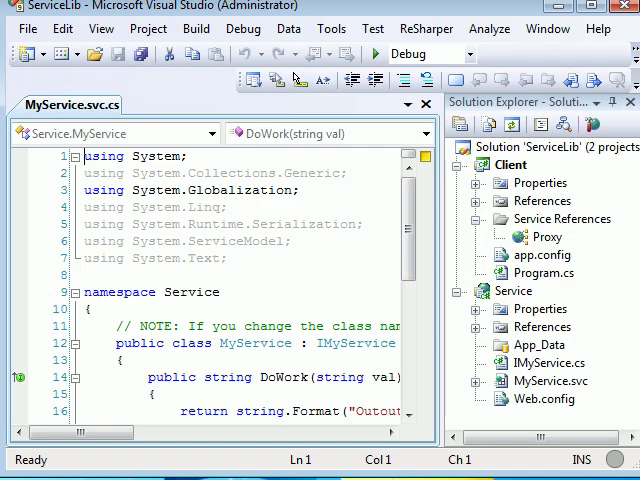
scroll("down", 3)
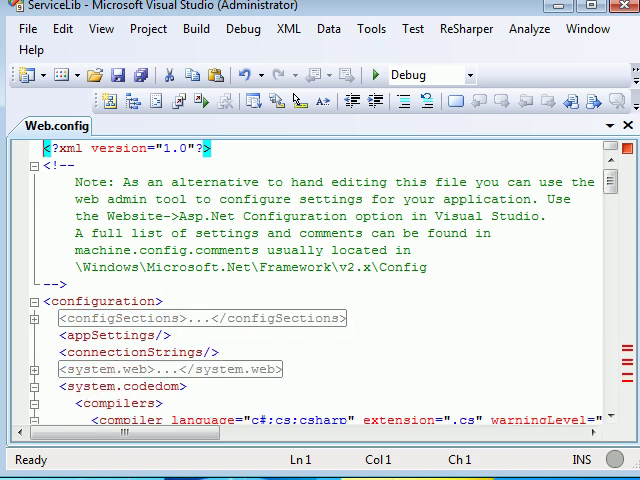
Scroll Web.config to system.serviceModel and highlight the endpoint's wsHttpBinding binding setting
scroll("down", 3)
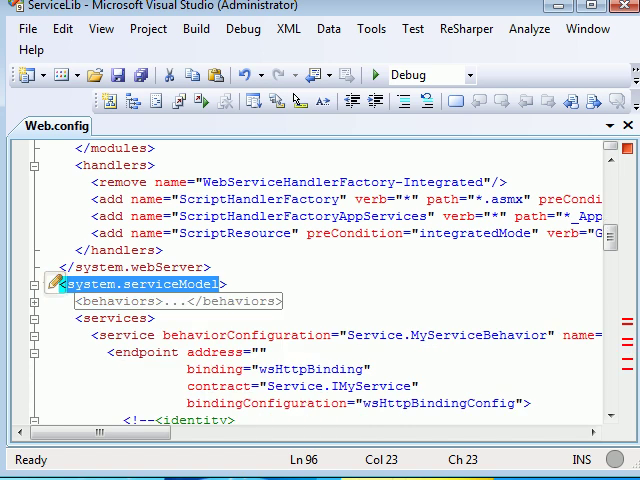
scroll("down", 3)
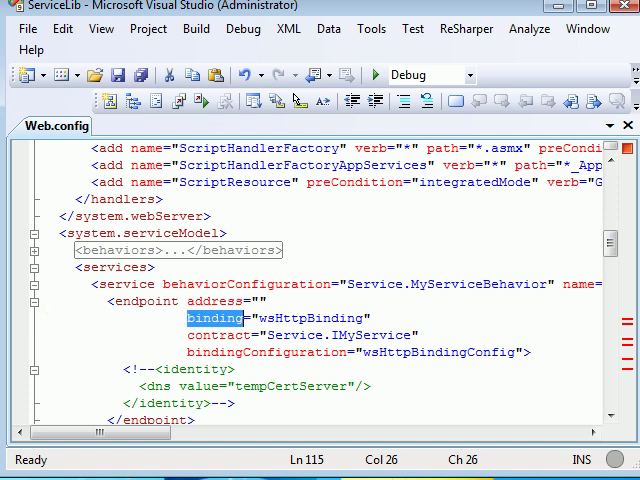
double_click(218, 336)
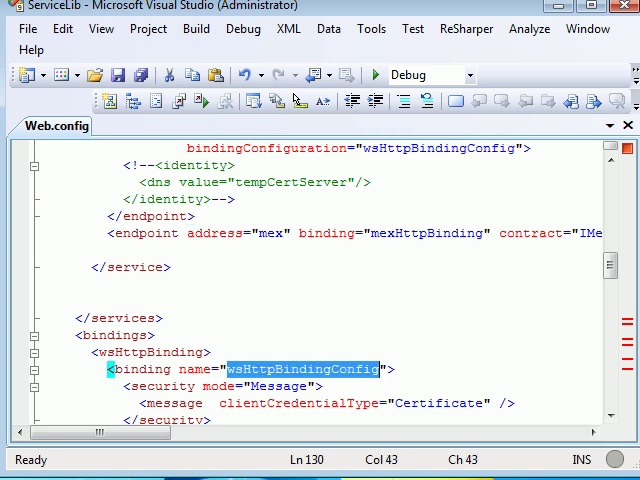
Scroll through the Web.config bindings section with certificate message security and the commented identity block
scroll("down", 3)
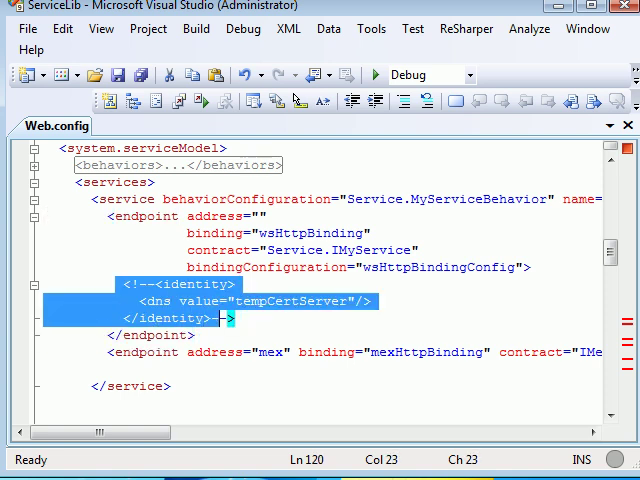
scroll("down", 3)
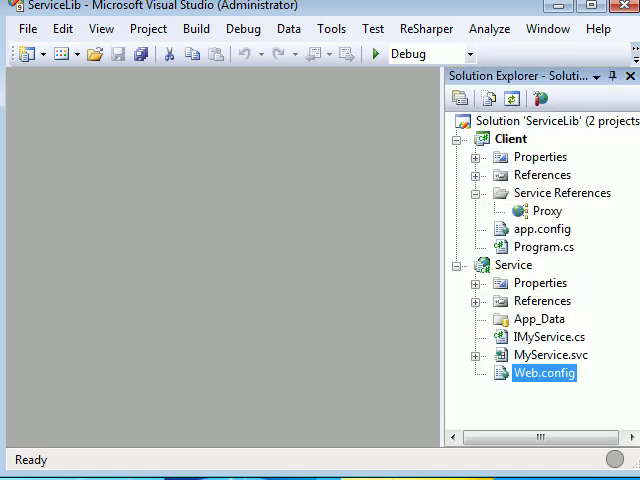
left_click(552, 356)
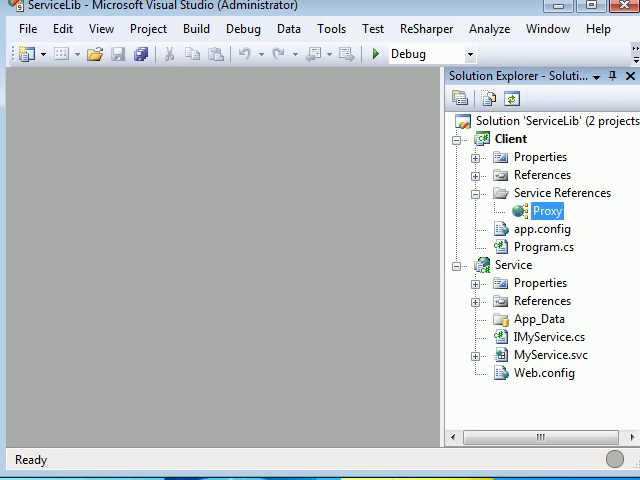
left_click(512, 264)
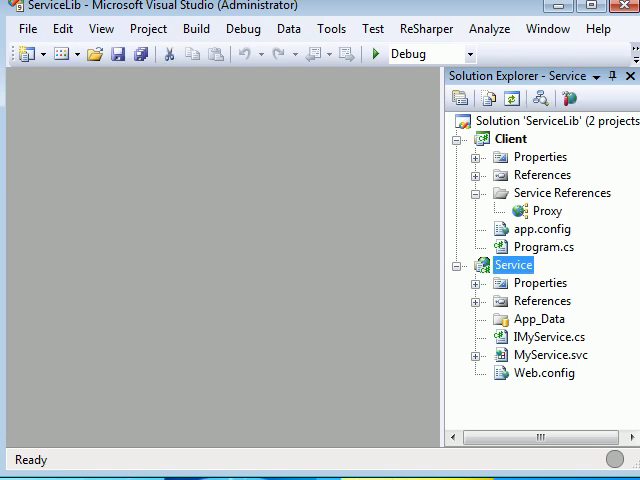
double_click(544, 228)
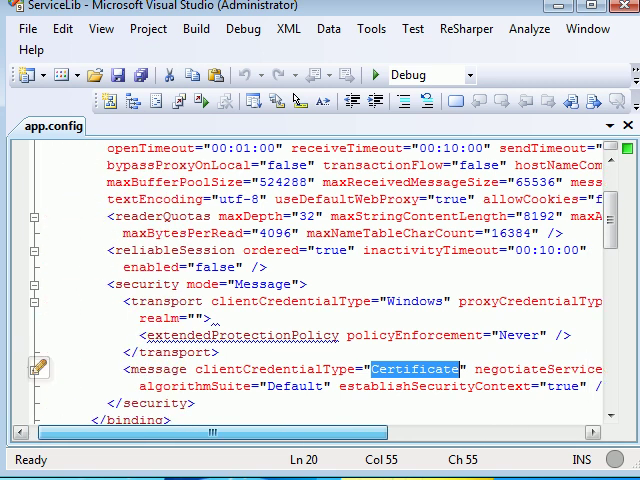
Scroll the client app.config to the endpoint identity element holding the encoded certificate value
scroll("down", 3)
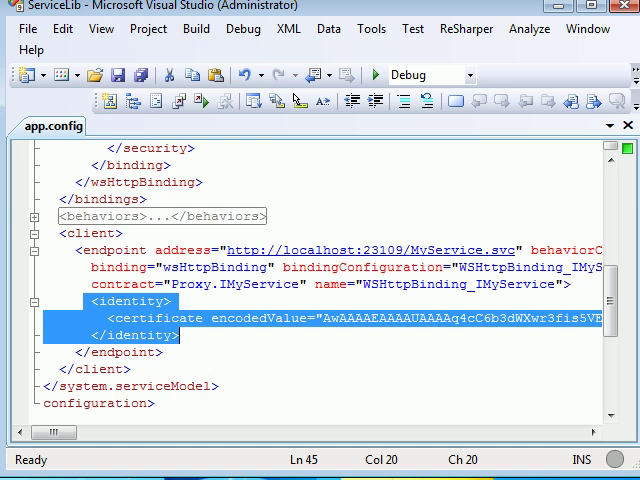
scroll("right", 3)
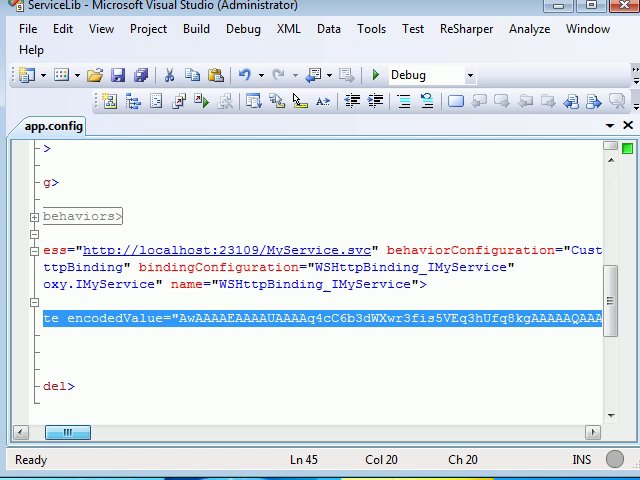
scroll("right", 3)
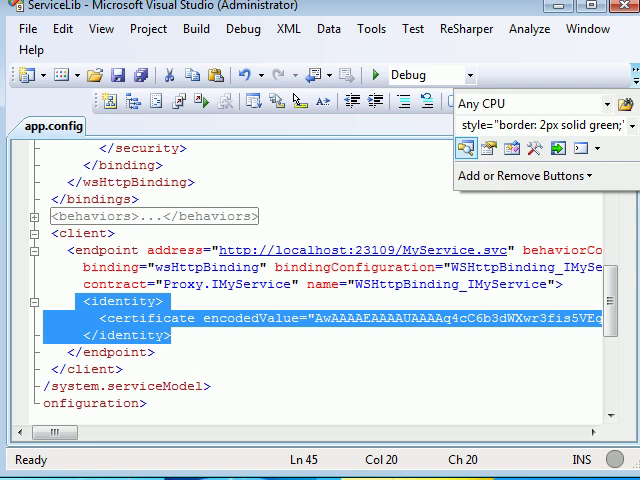
right_click(530, 236)
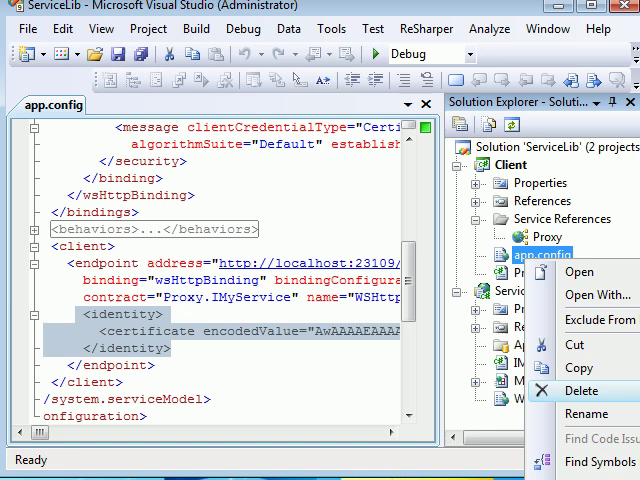
Update the Proxy service reference and review the regenerated wsHttpBinding configuration in the client app.config
left_click(582, 390)
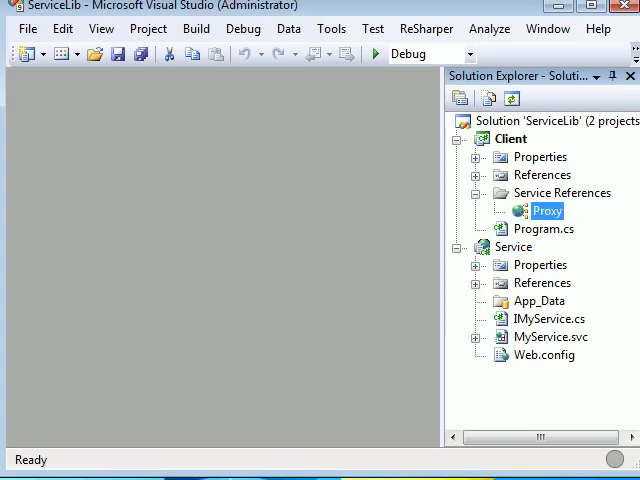
right_click(548, 210)
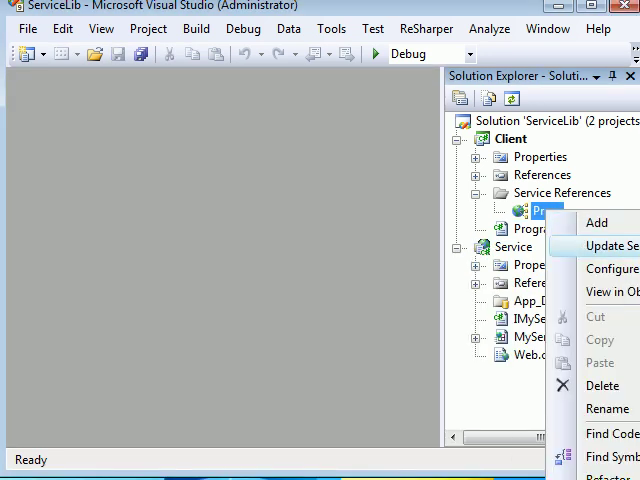
left_click(608, 246)
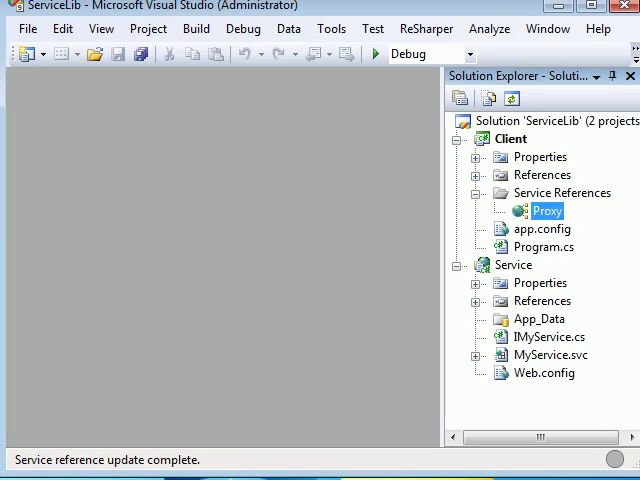
double_click(544, 228)
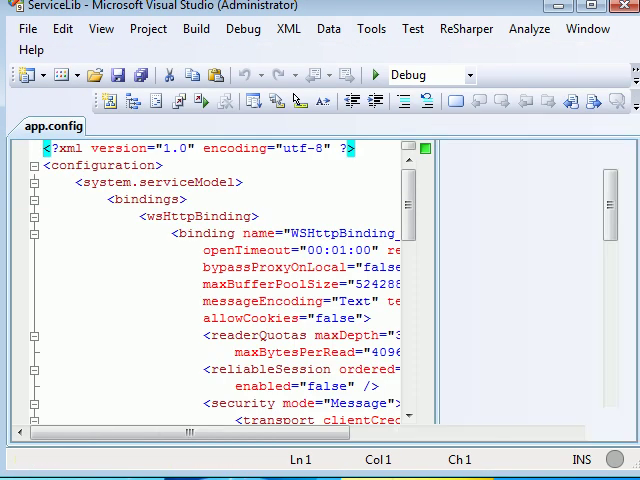
scroll("down", 3)
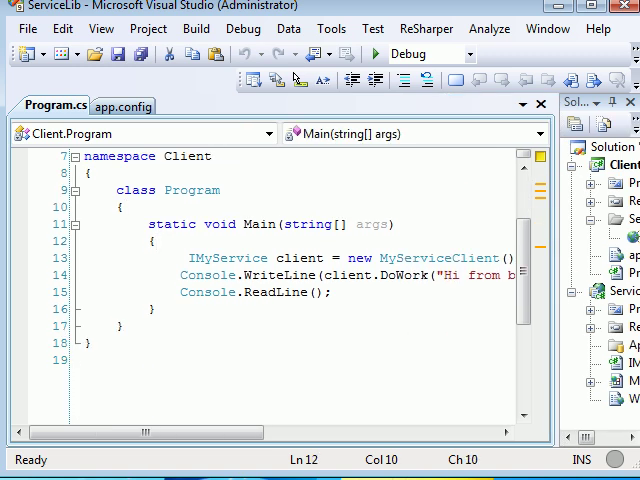
Run the client, hit the missing-client-certificate exception, and bring the saved Notepad snippets forward
double_click(452, 256)
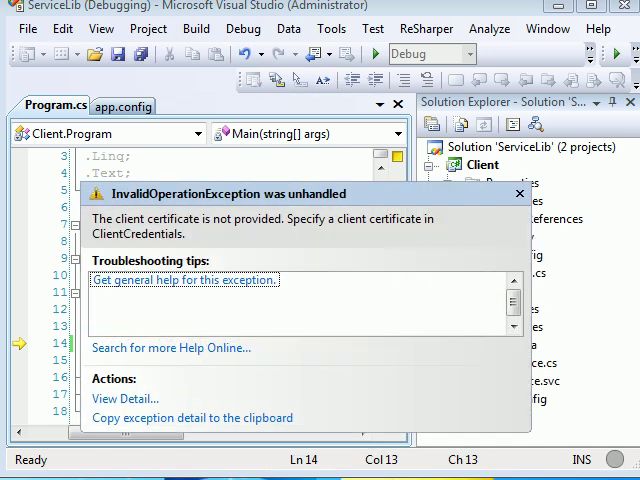
left_click(518, 192)
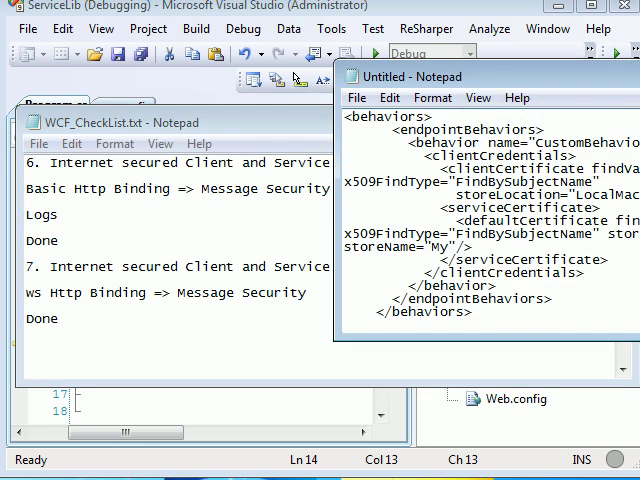
Select all of the client certificate behavior markup in Notepad for copying
key("ctrl+a")
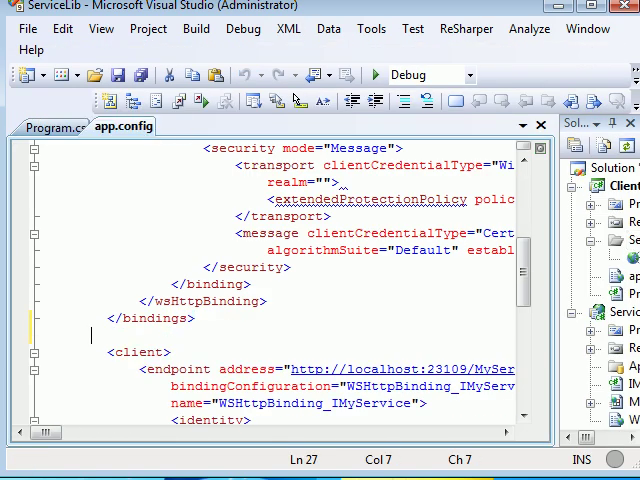
Scroll app.config while adding the CustomBehavior with tempCertClient and linking it from the client endpoint
scroll("down", 3)
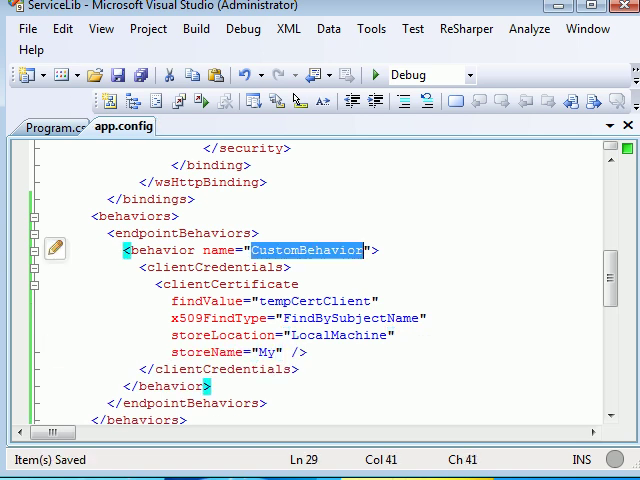
scroll("down", 3)
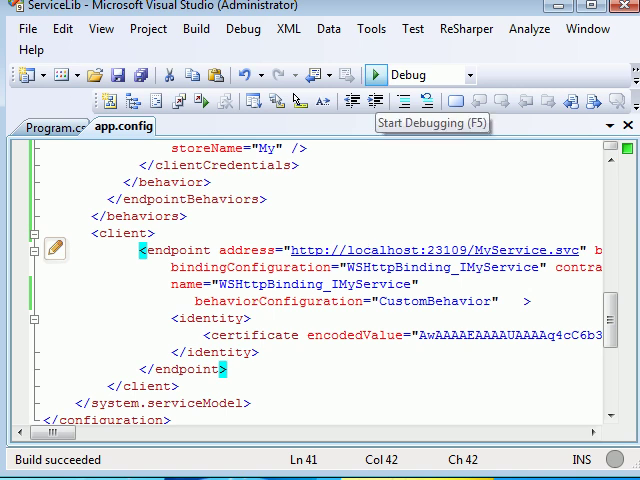
Start debugging so the client calls DoWork with the new certificate behavior without error
left_click(374, 76)
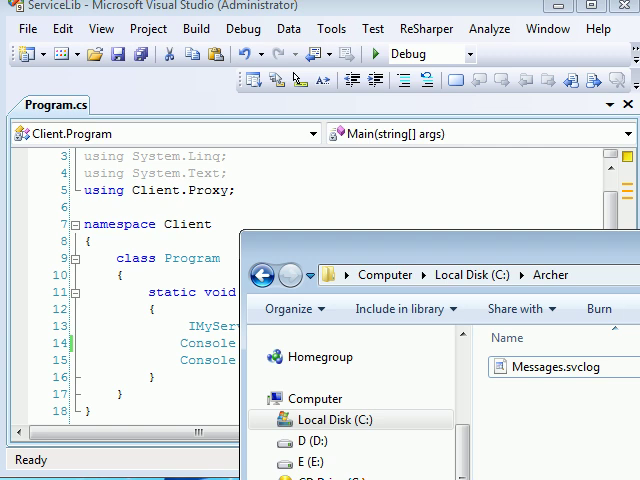
Refresh the Archer folder and open Messages.svclog in Service Trace Viewer
right_click(560, 420)
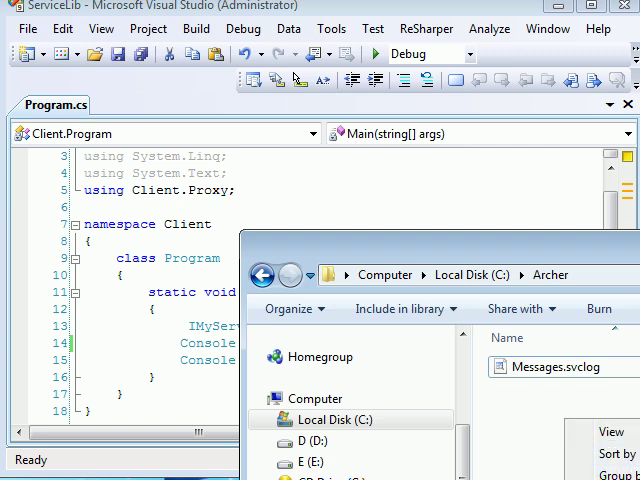
left_click(556, 368)
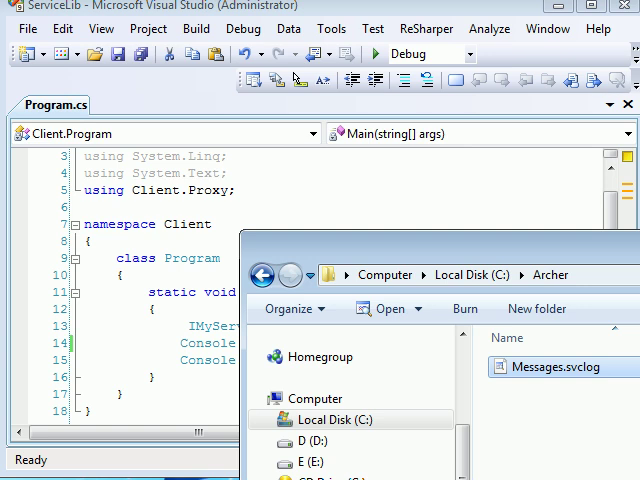
double_click(558, 368)
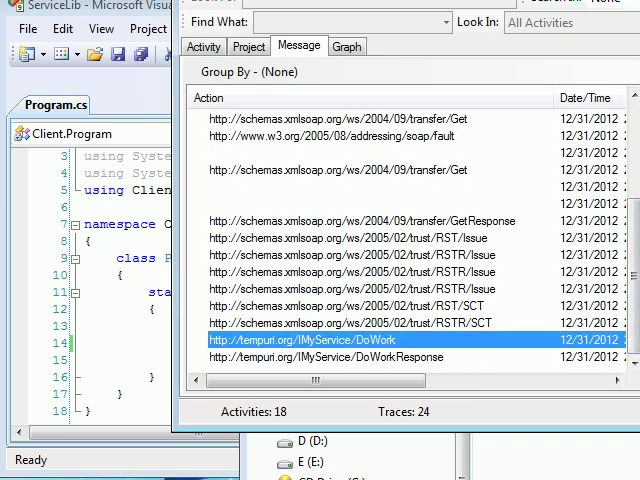
View the DoWork request's raw message XML down to EncryptedData/CipherValue, then refresh the folder showing Messages.svclog at 93 KB
double_click(284, 340)
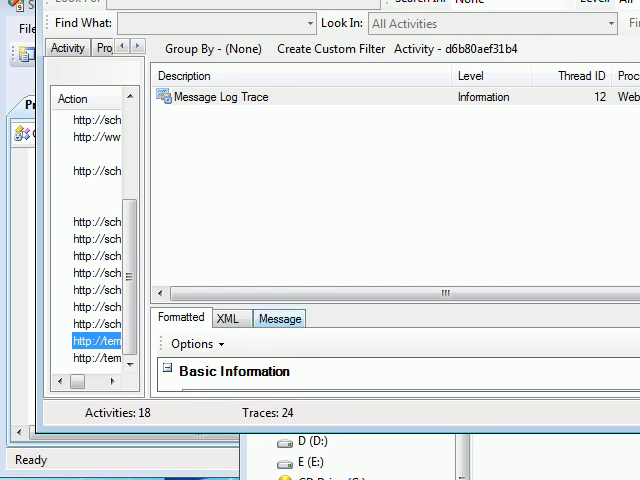
left_click(280, 316)
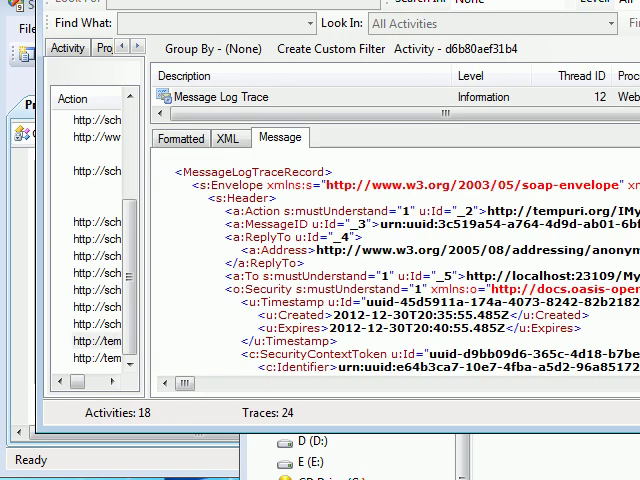
scroll("down", 3)
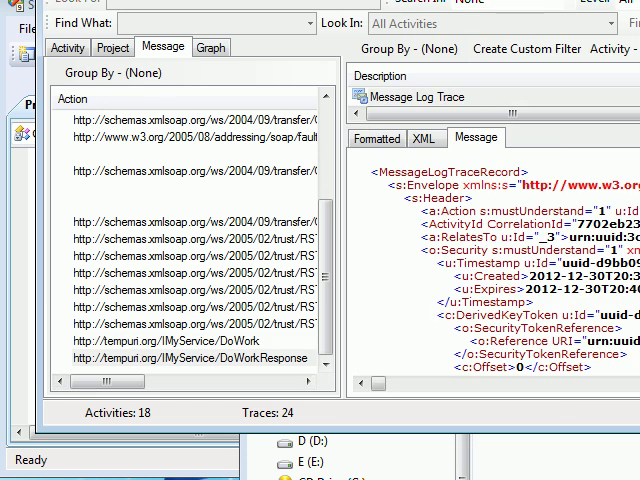
scroll("down", 3)
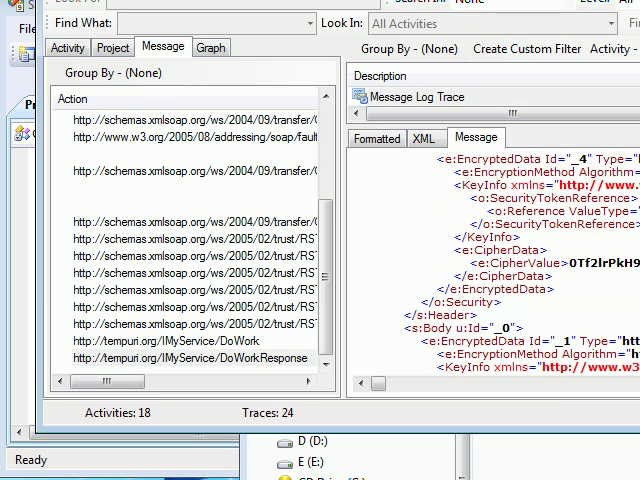
scroll("down", 3)
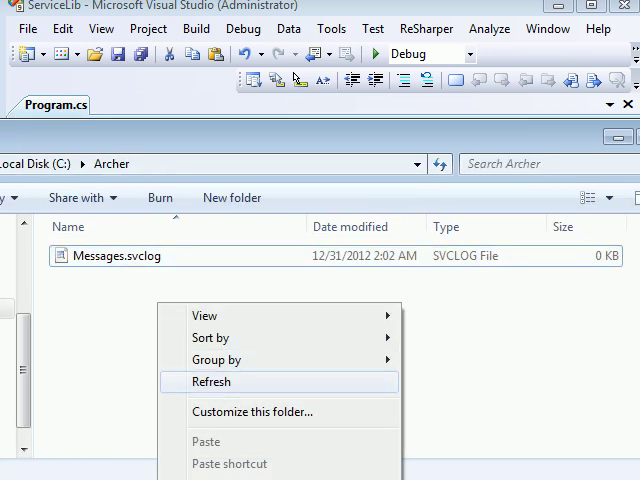
left_click(212, 380)
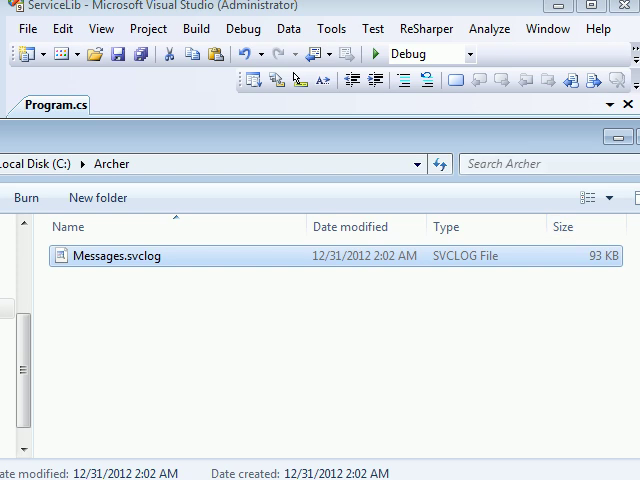